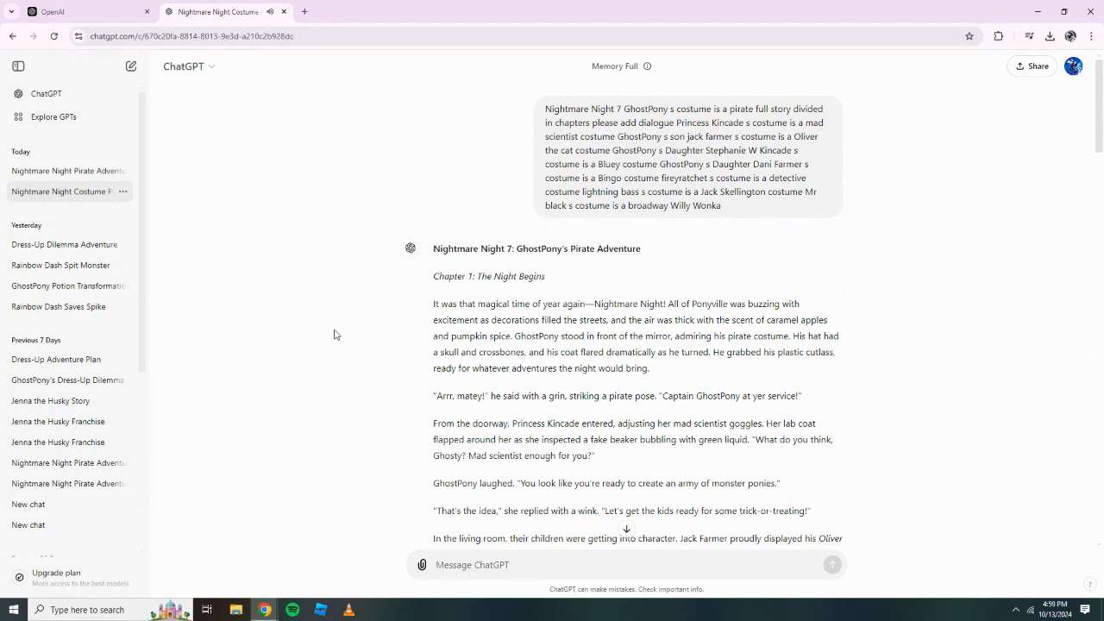
scroll(down, 3)
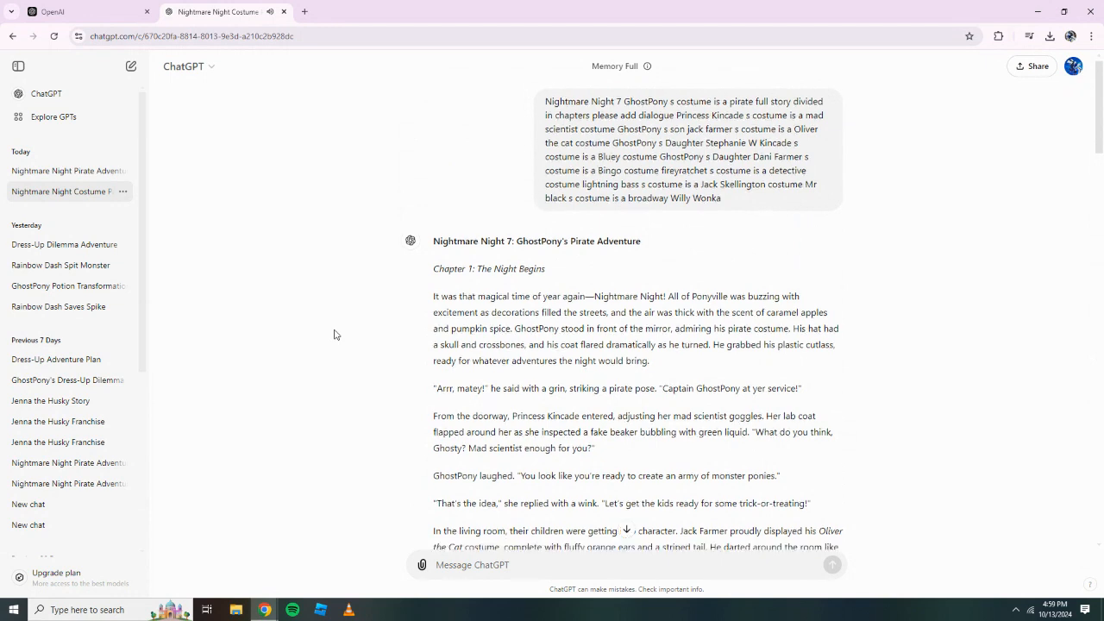
scroll(down, 3)
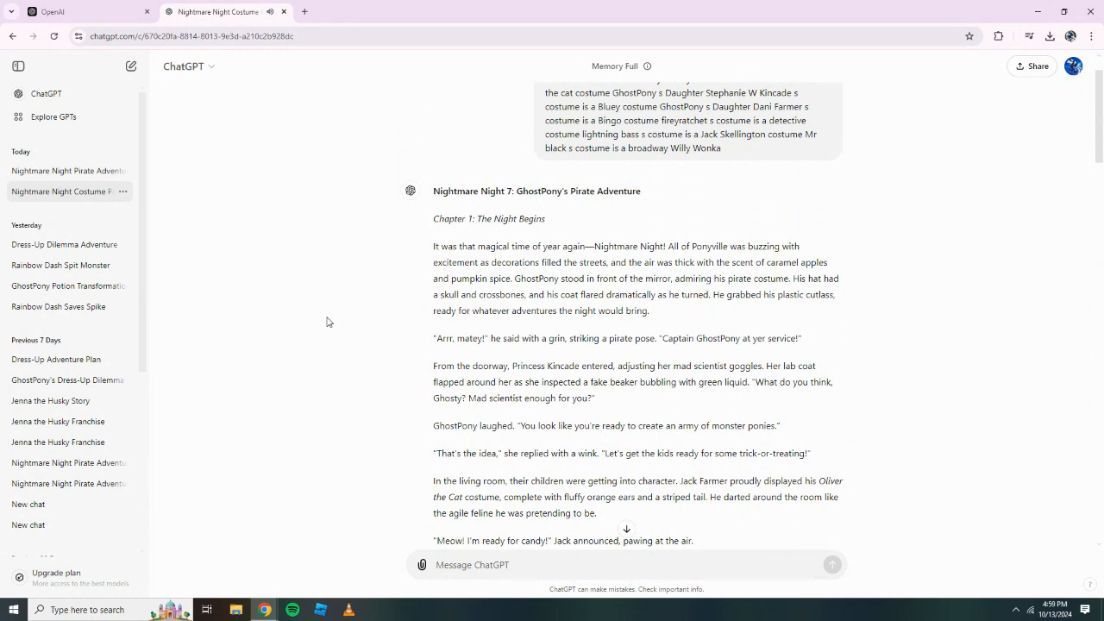
scroll(down, 3)
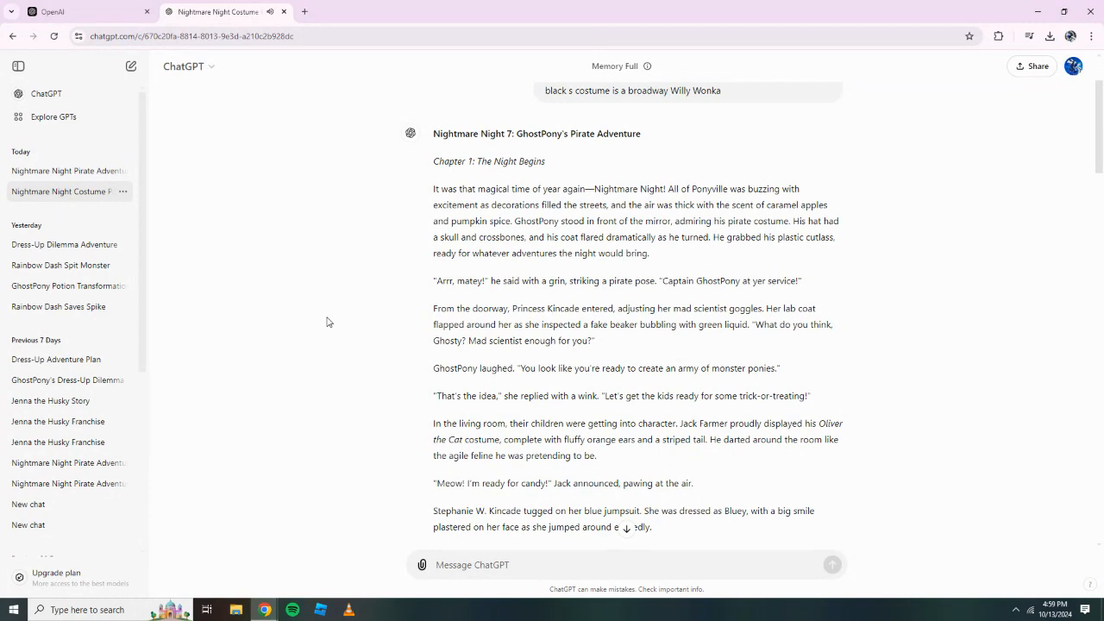
scroll(down, 3)
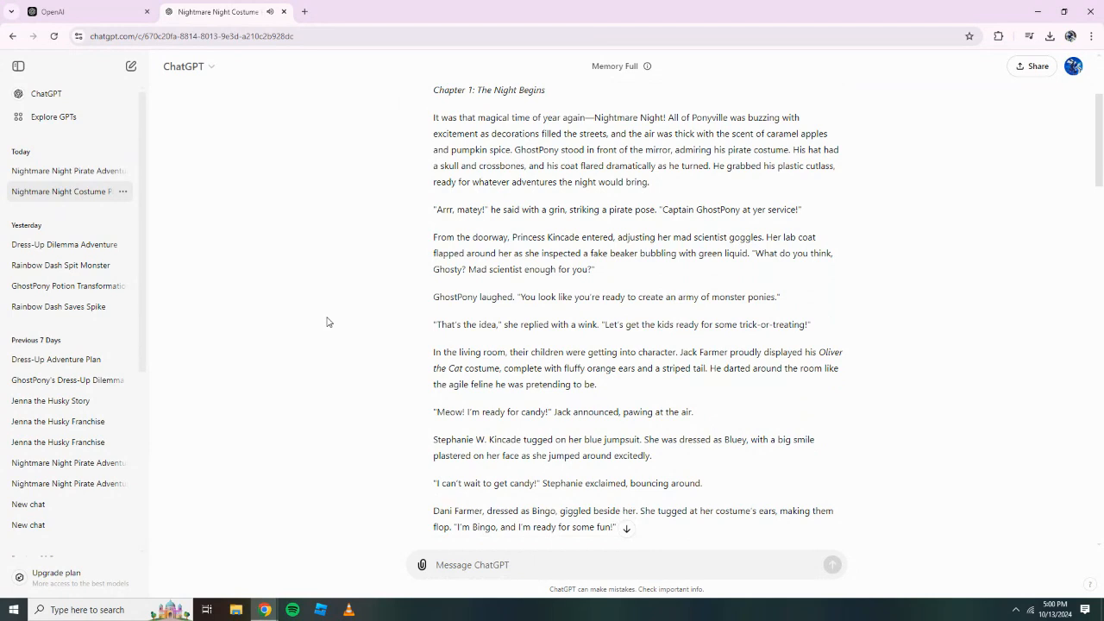
scroll(down, 3)
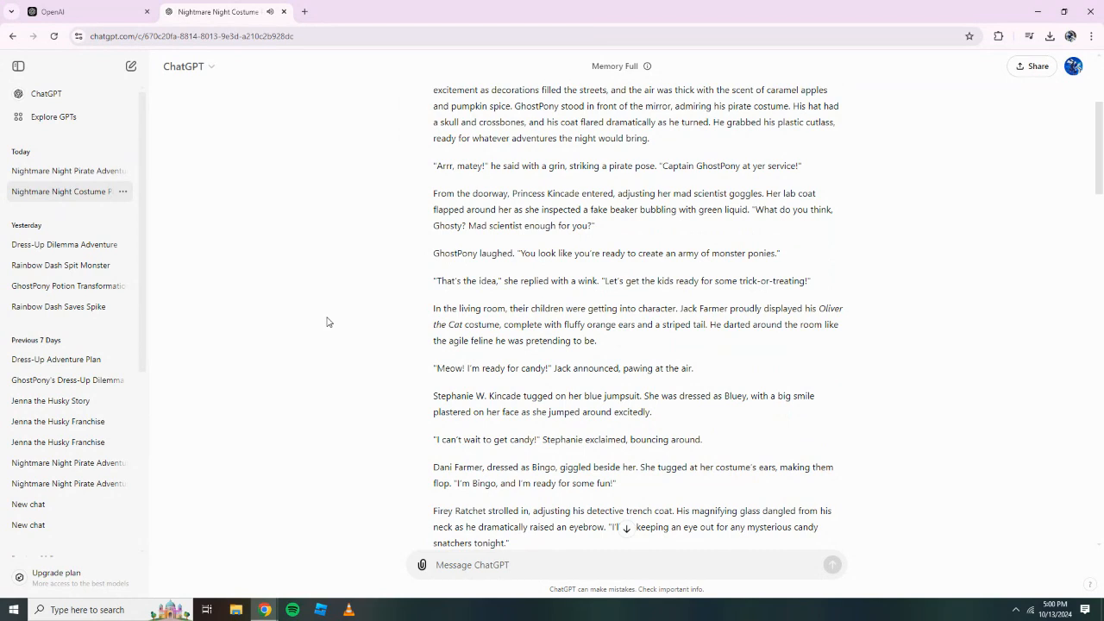
scroll(down, 3)
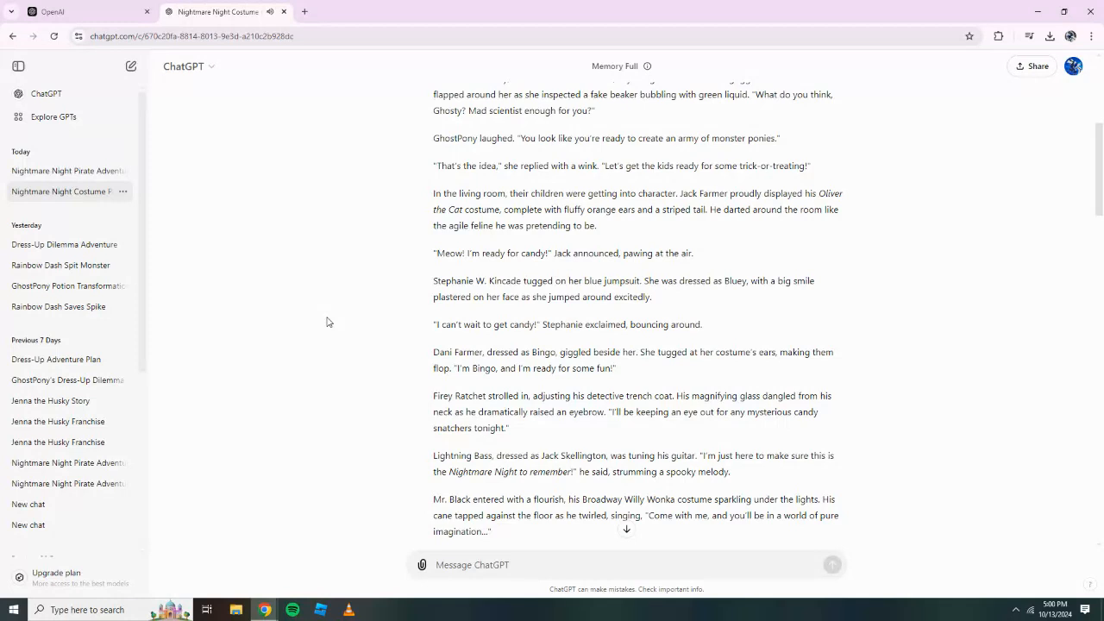
scroll(down, 3)
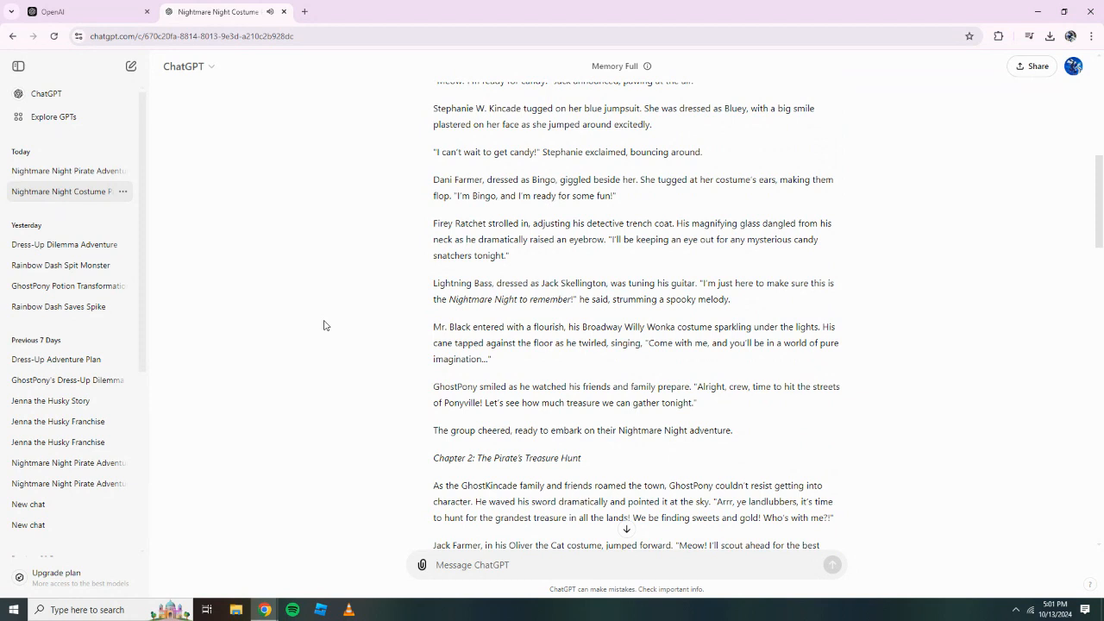
scroll(down, 3)
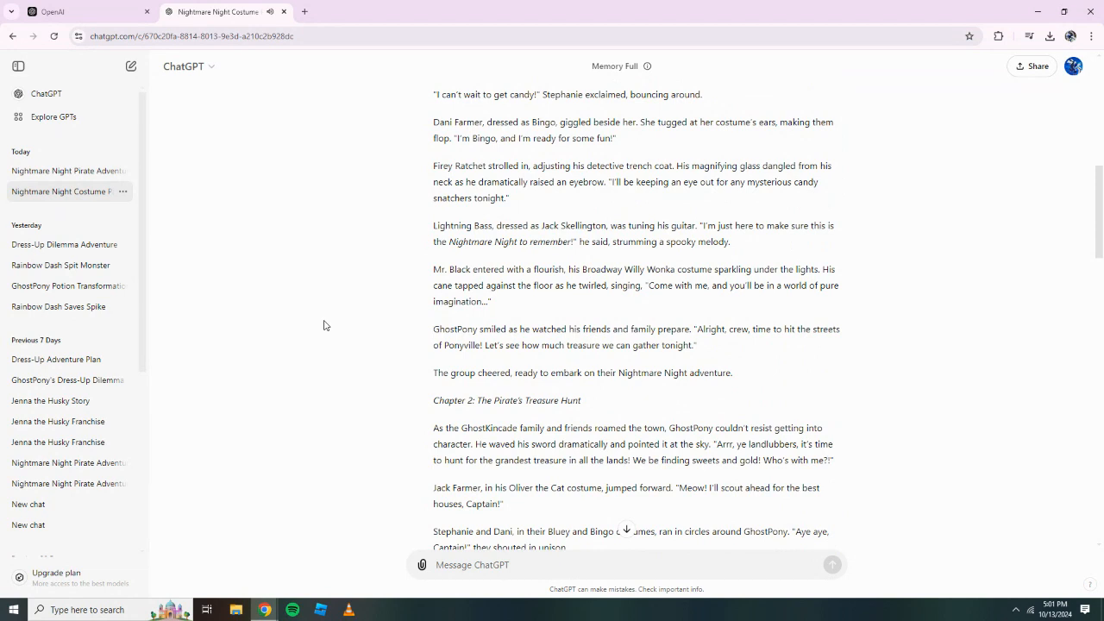
scroll(down, 3)
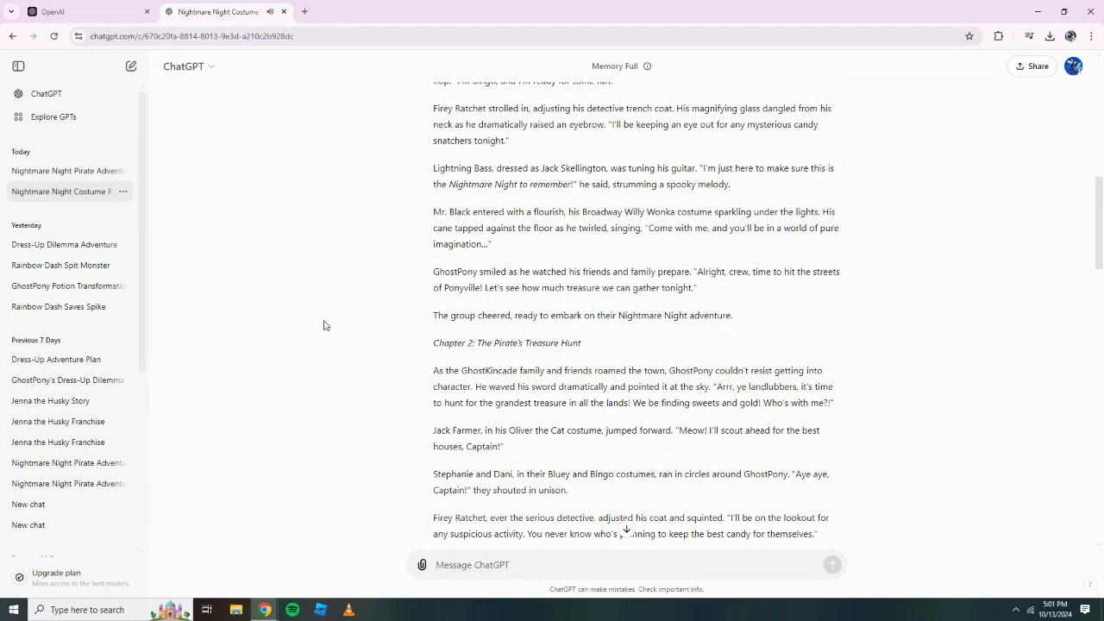
scroll(down, 3)
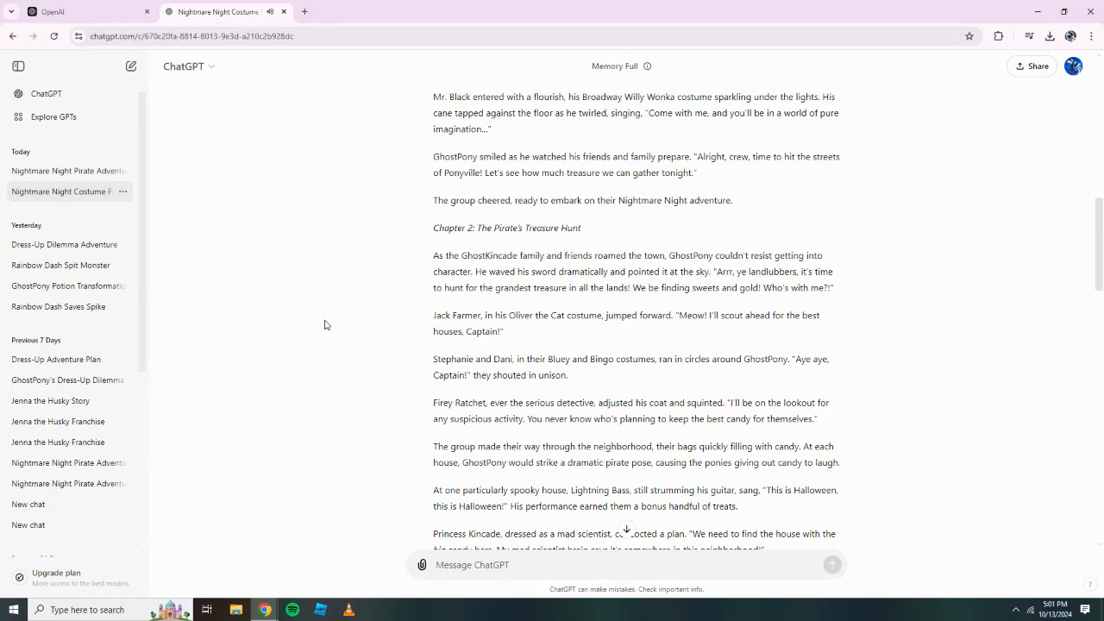
scroll(down, 3)
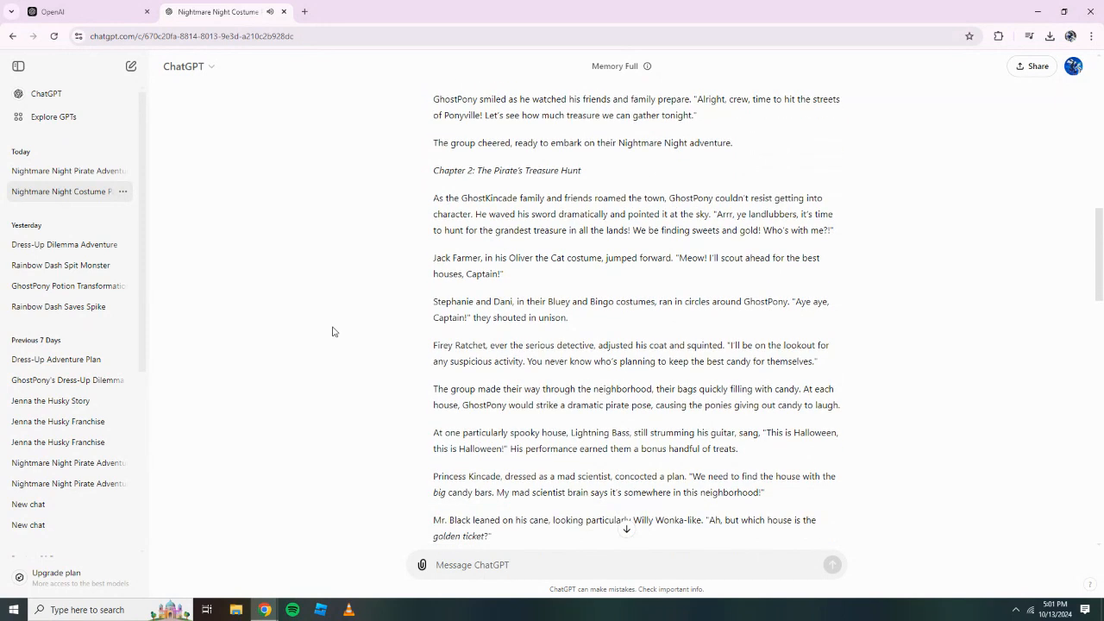
scroll(down, 3)
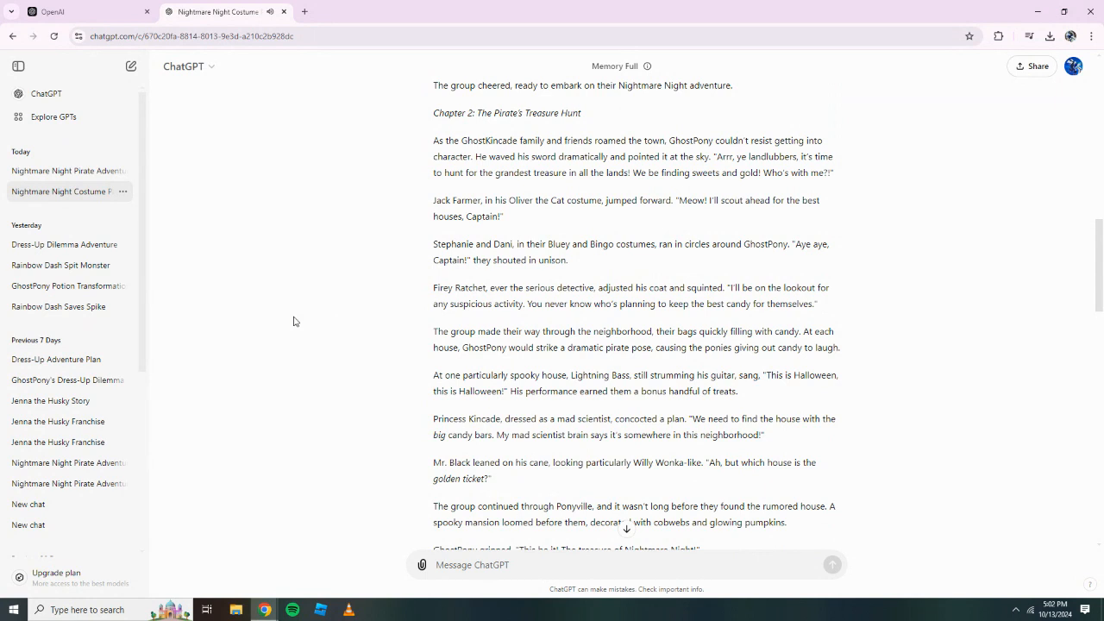
scroll(down, 3)
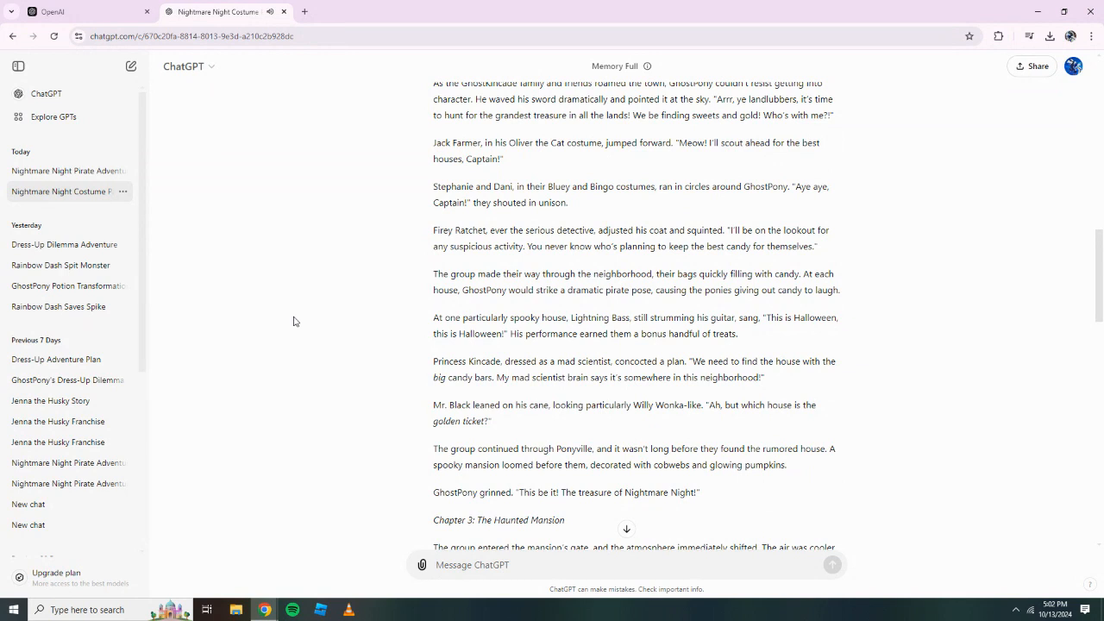
scroll(down, 3)
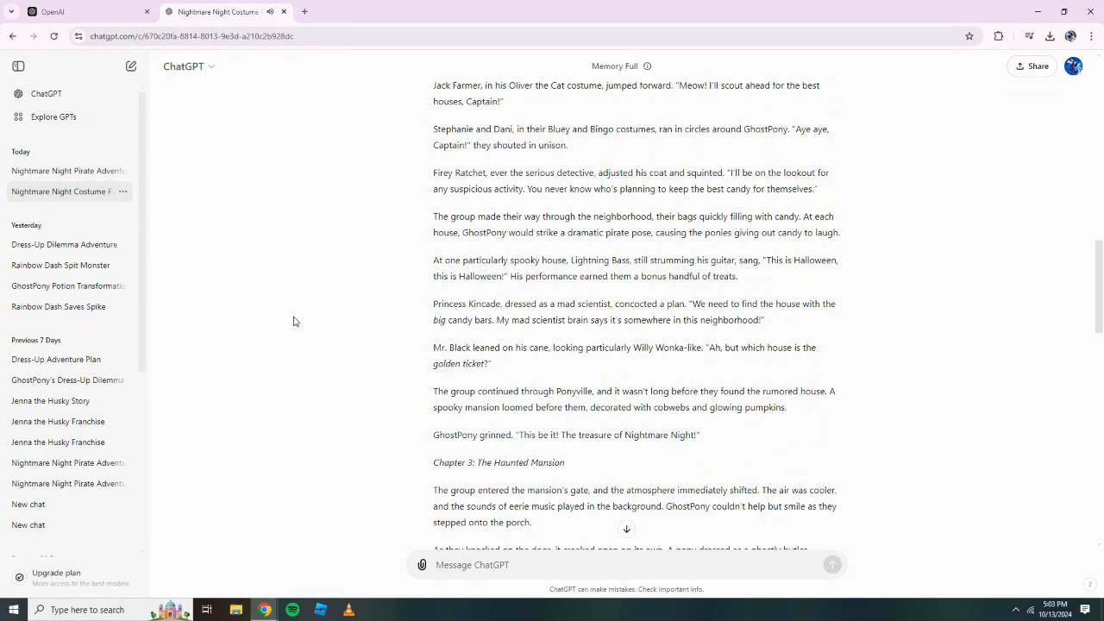
scroll(down, 3)
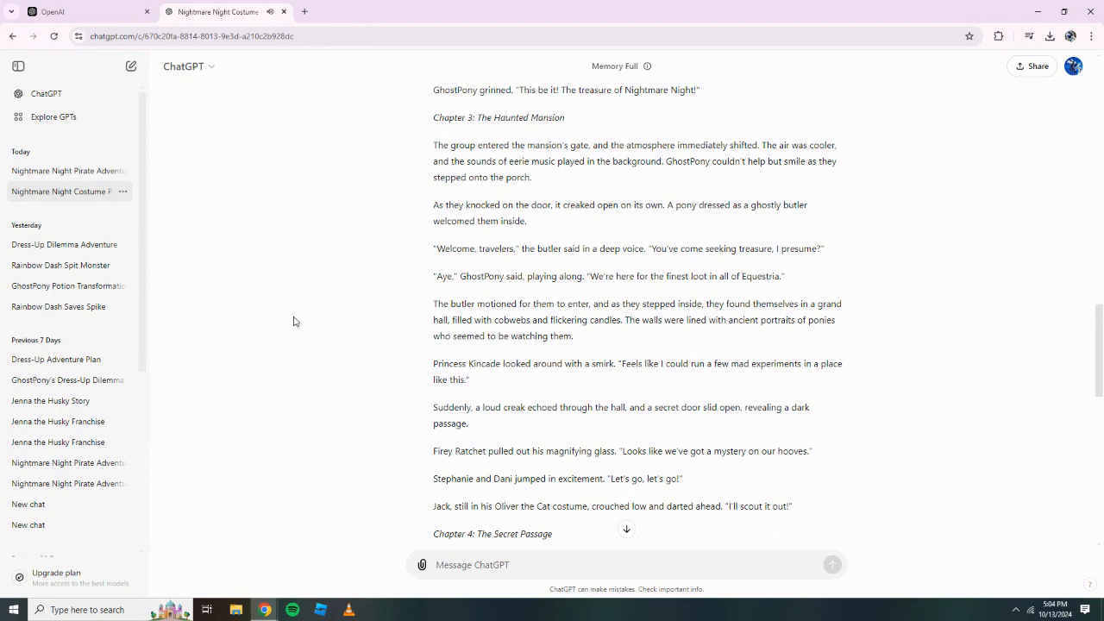
scroll(down, 3)
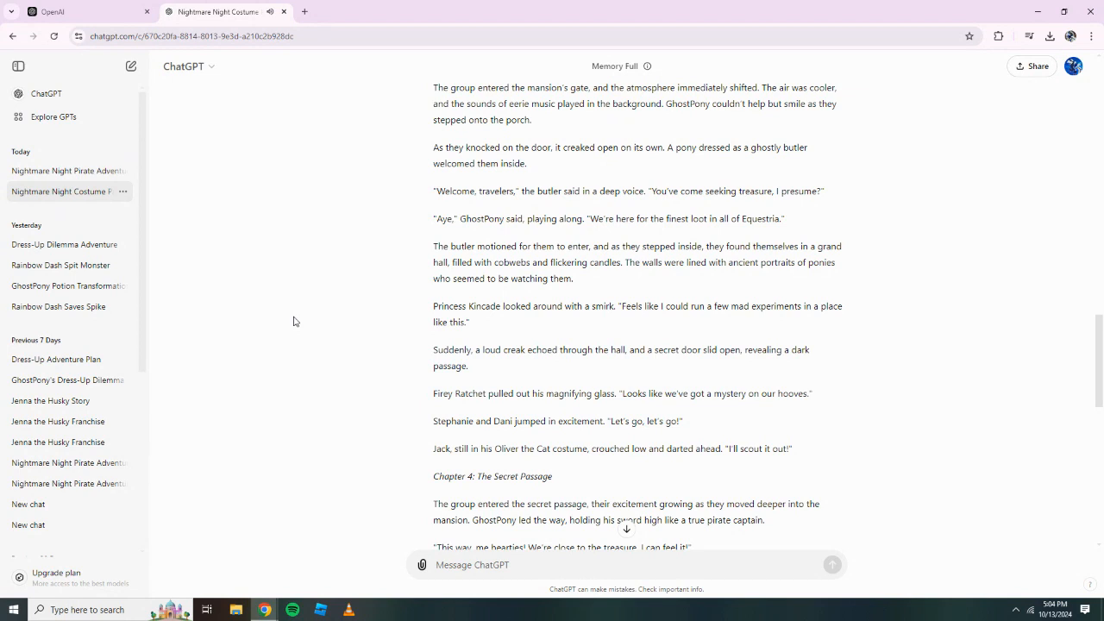
scroll(down, 3)
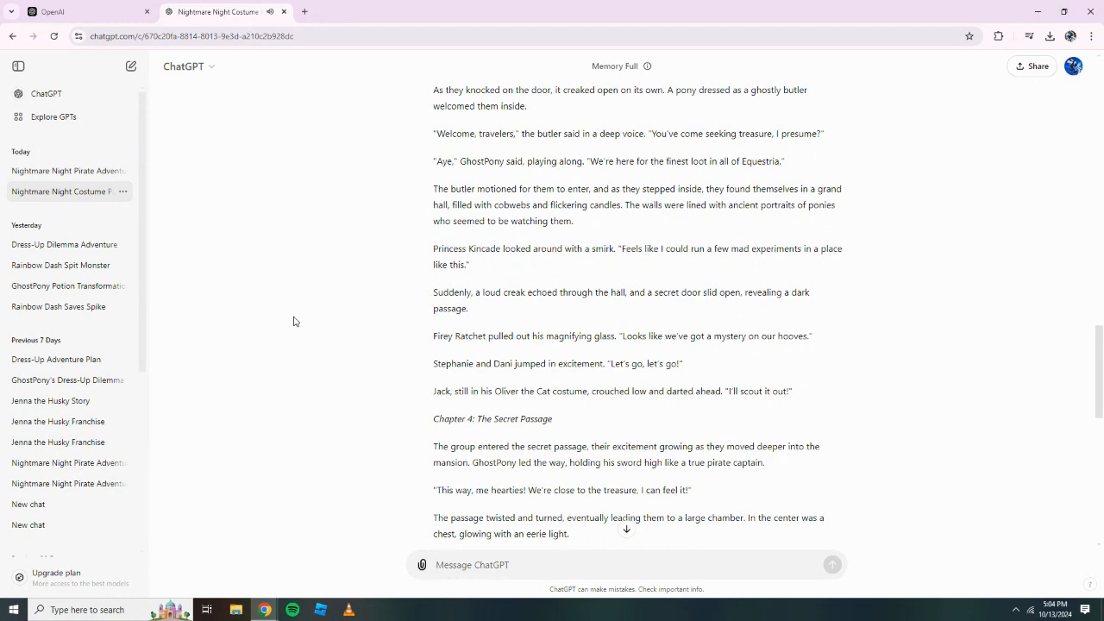
scroll(down, 3)
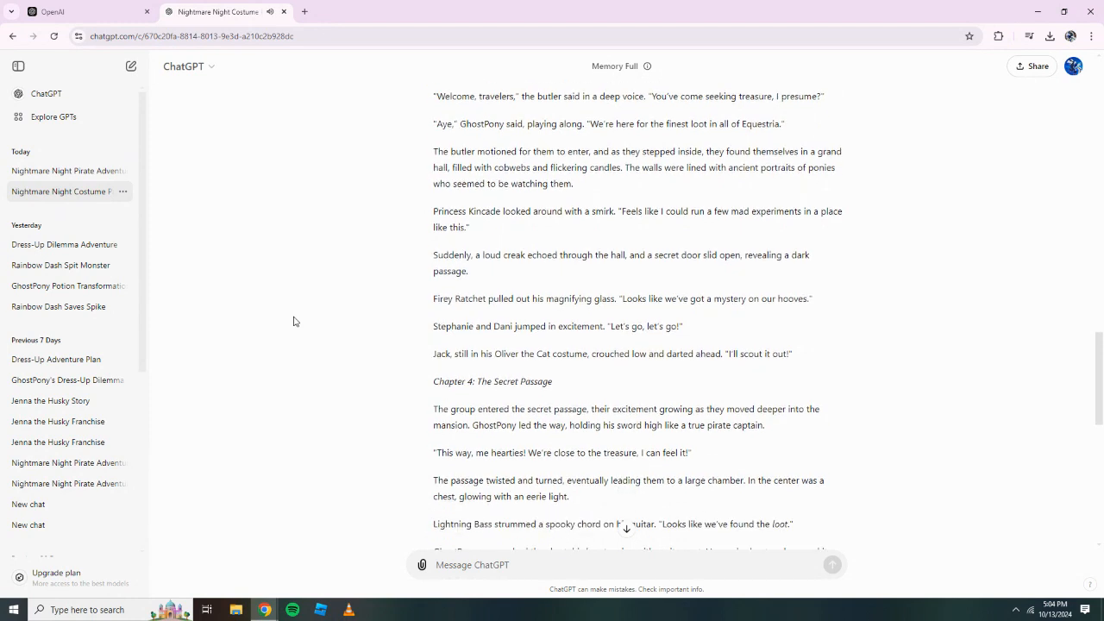
scroll(down, 3)
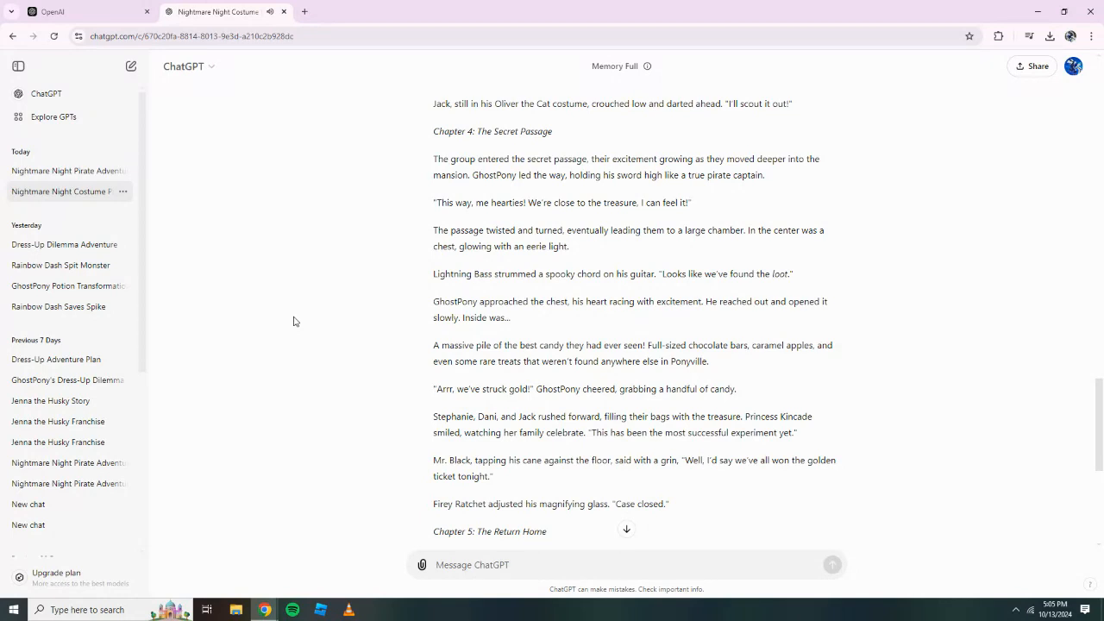
scroll(down, 3)
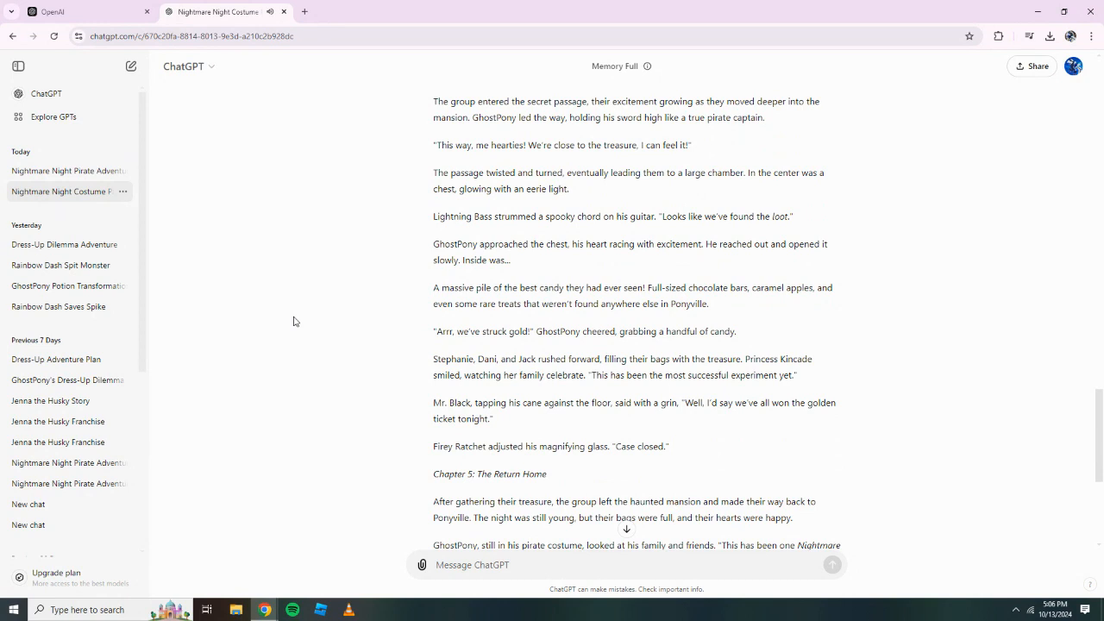
scroll(down, 3)
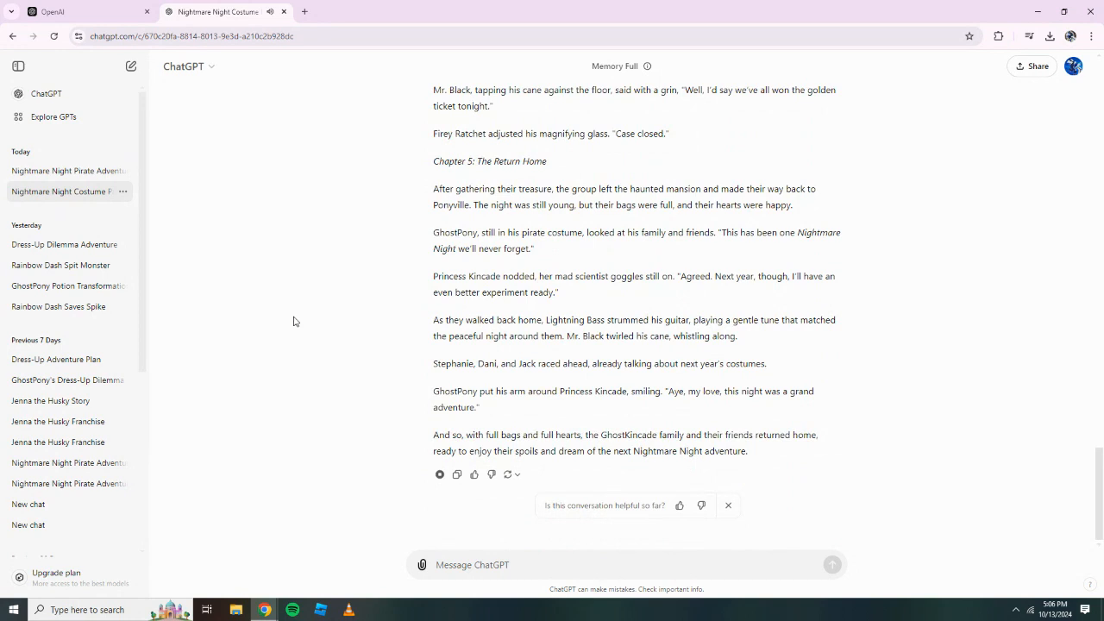